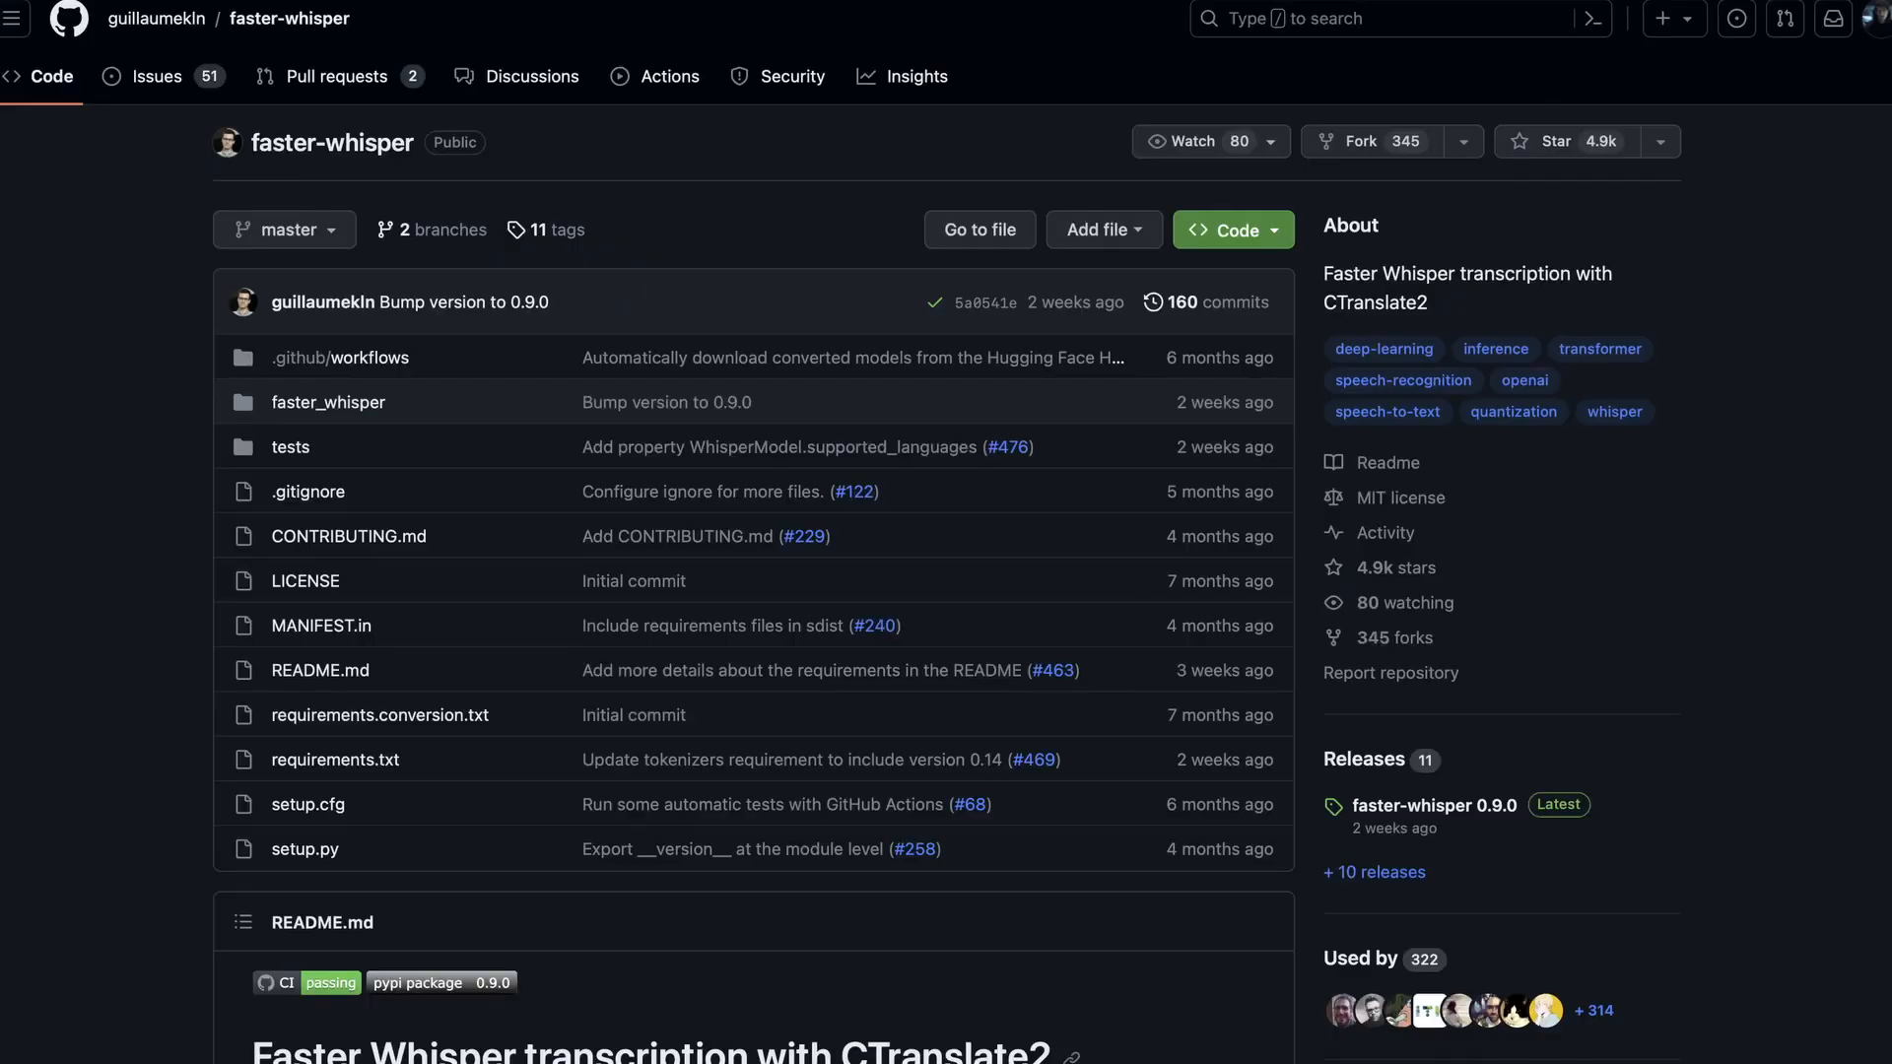
pyautogui.scroll(-3)
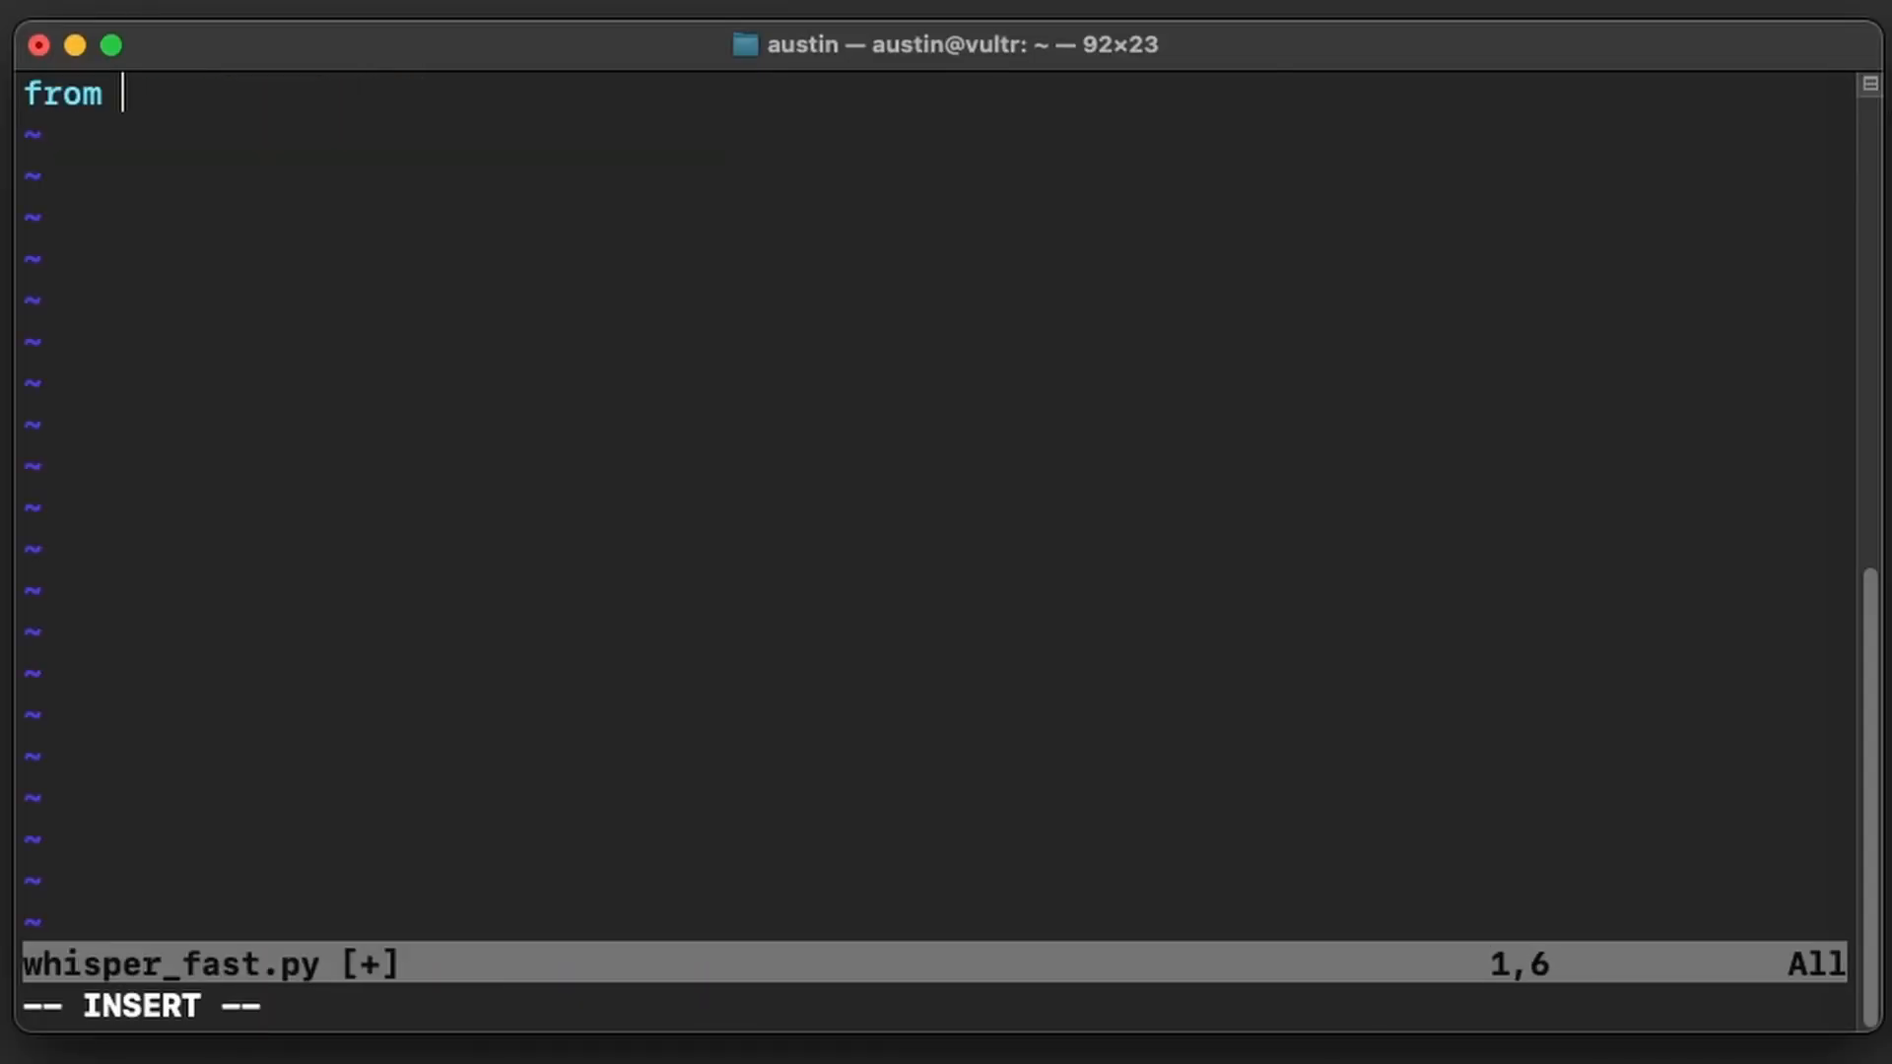
pyautogui.write('faster_whisper import WhisperModel')
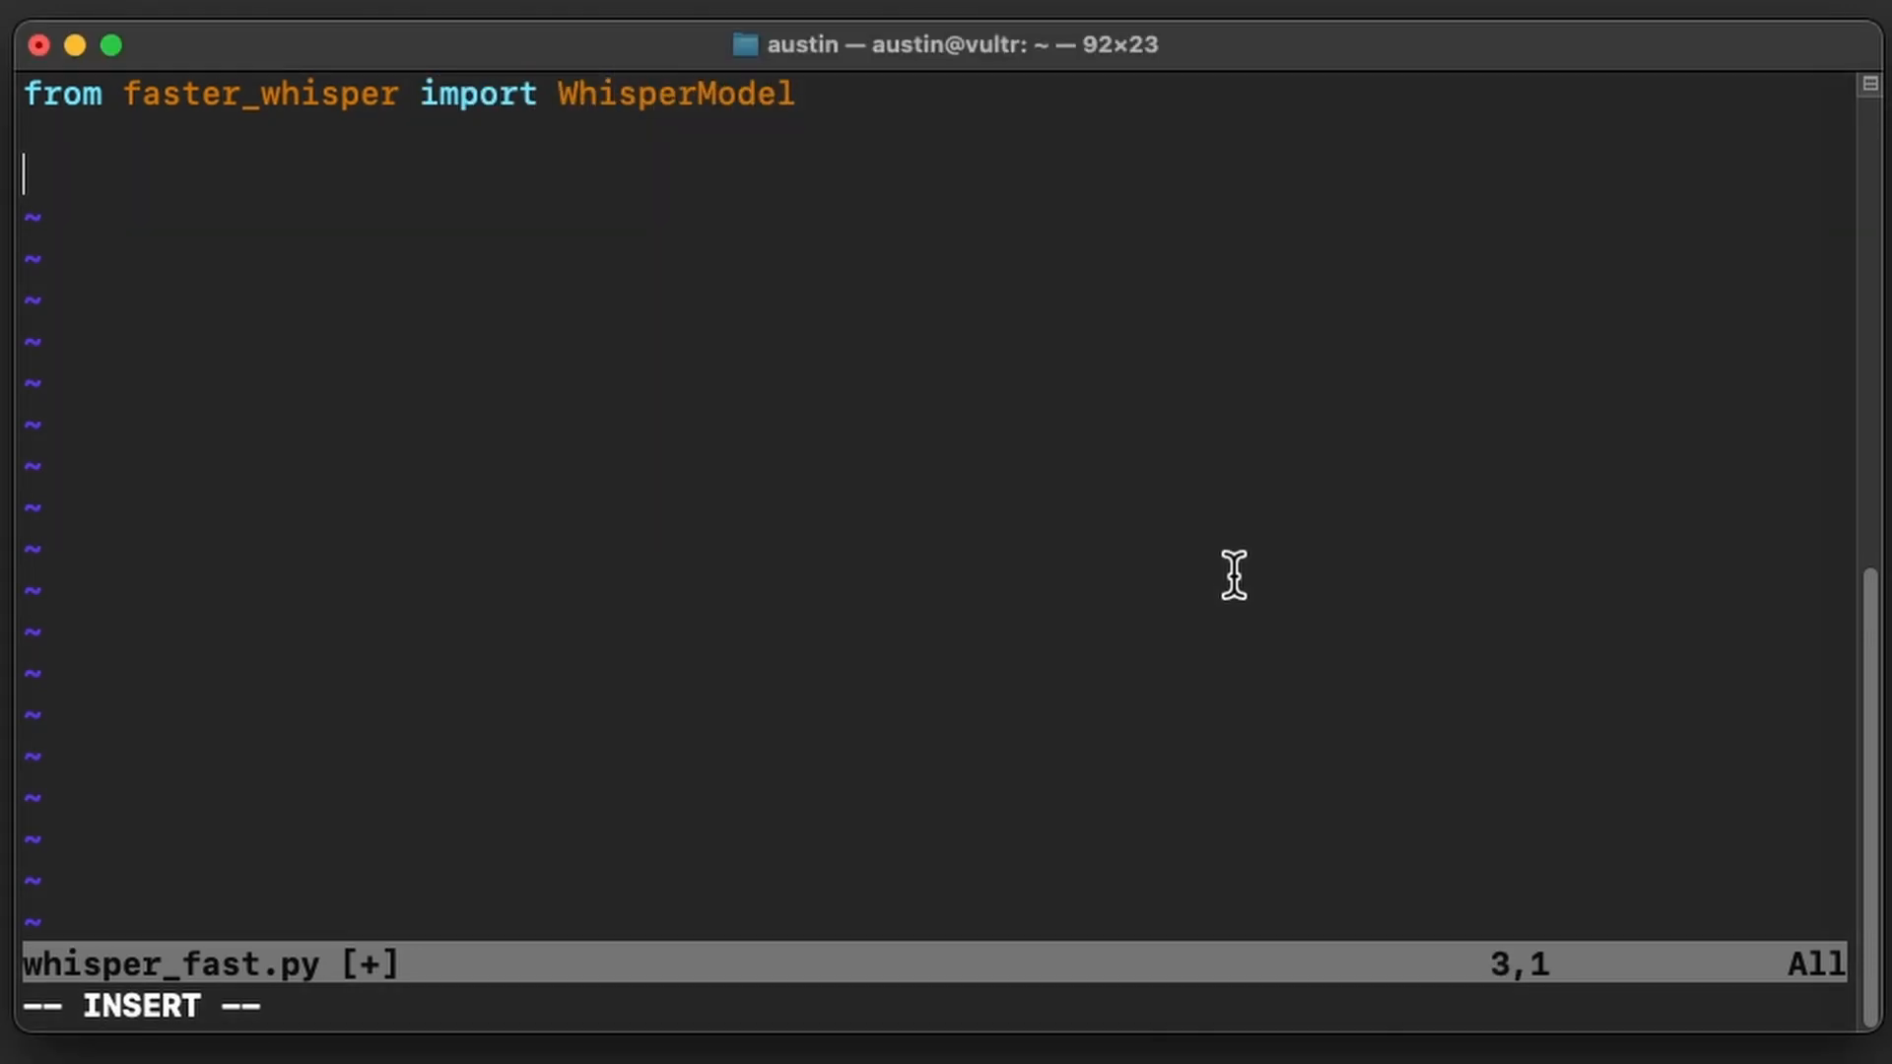
pyautogui.write('model = WhisperModel(\'tiny\', compute_type="int8")')
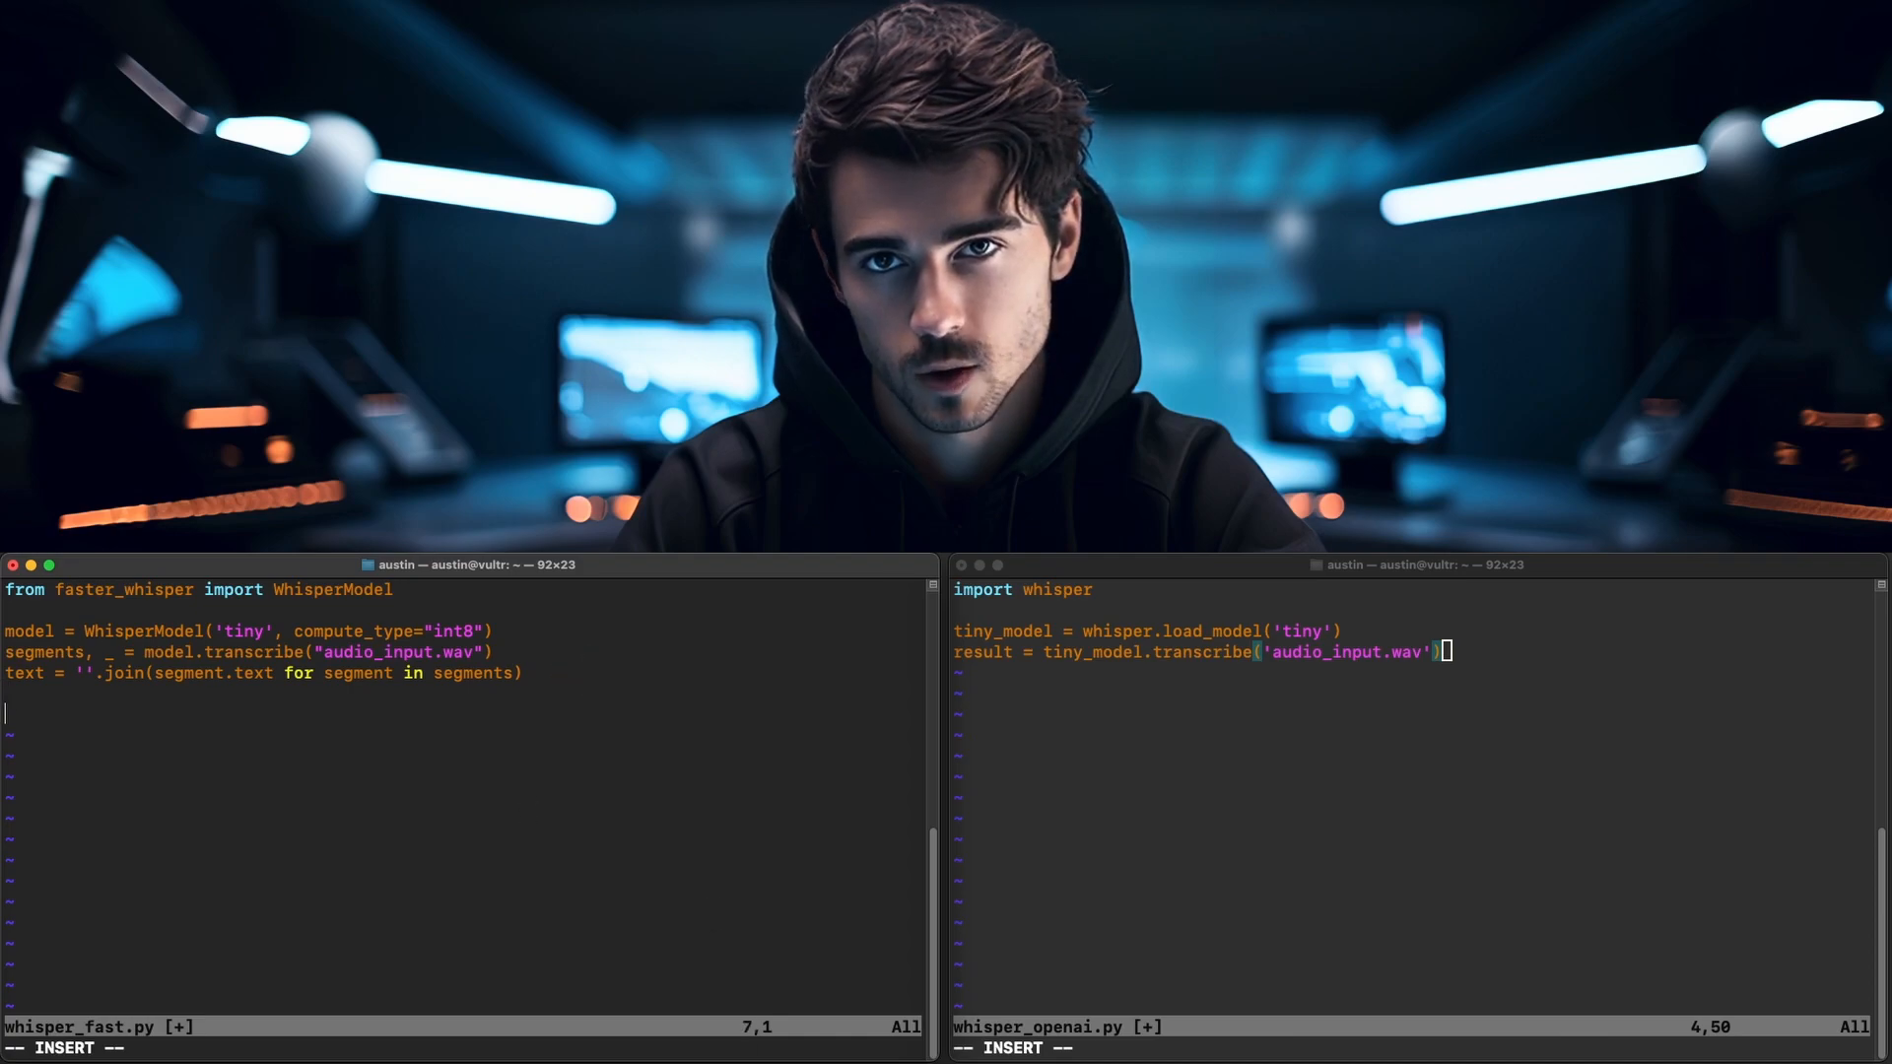
pyautogui.write('print(te')
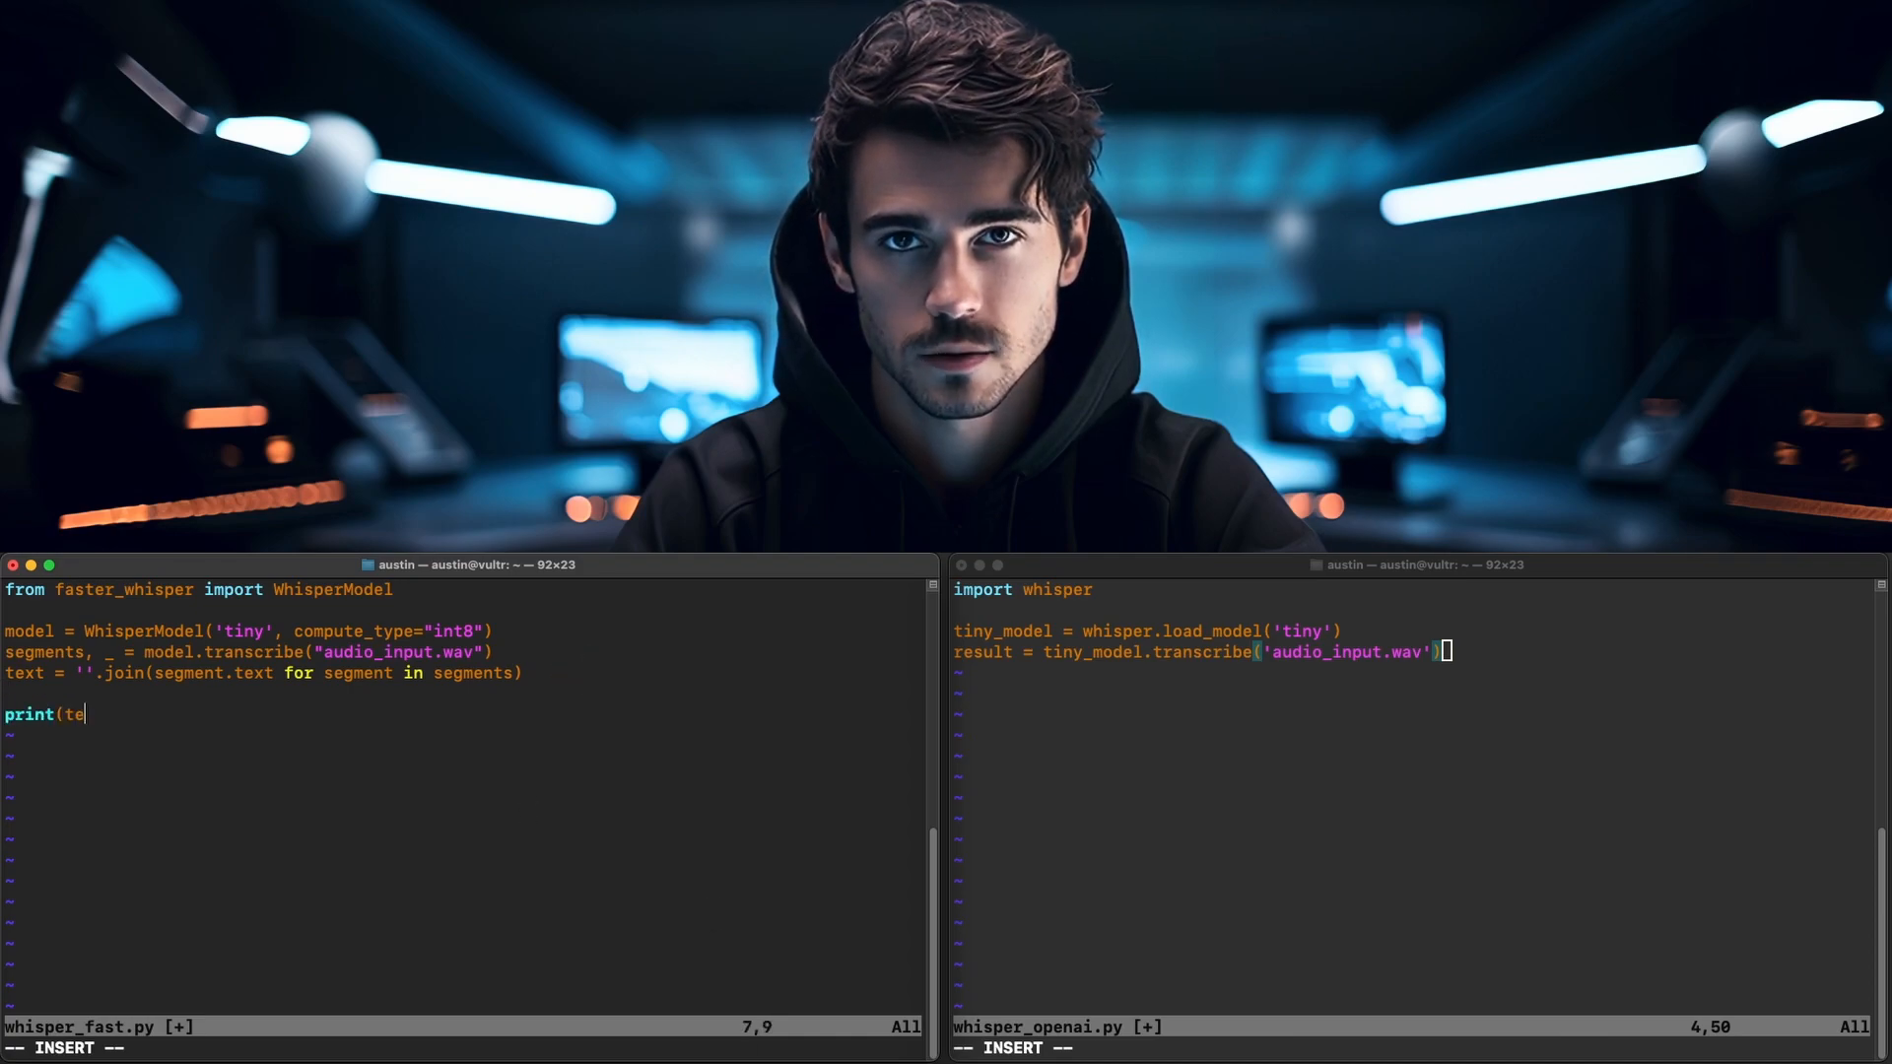